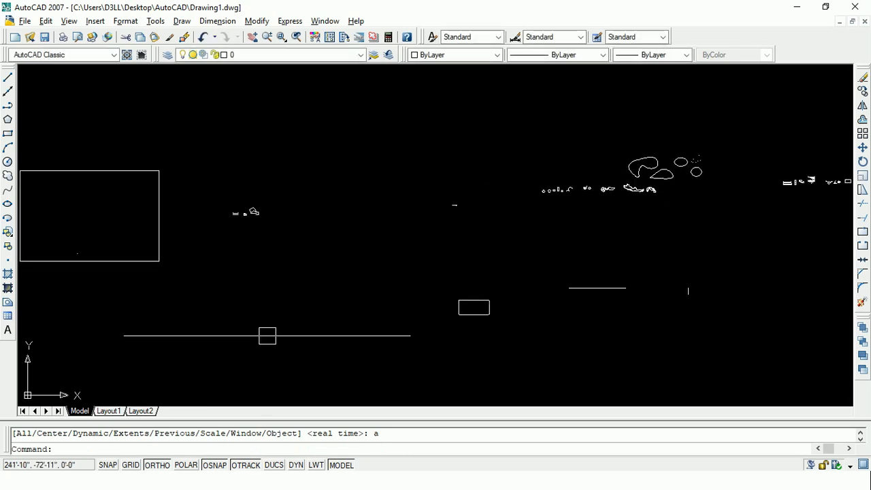
mouse_move(446, 245)
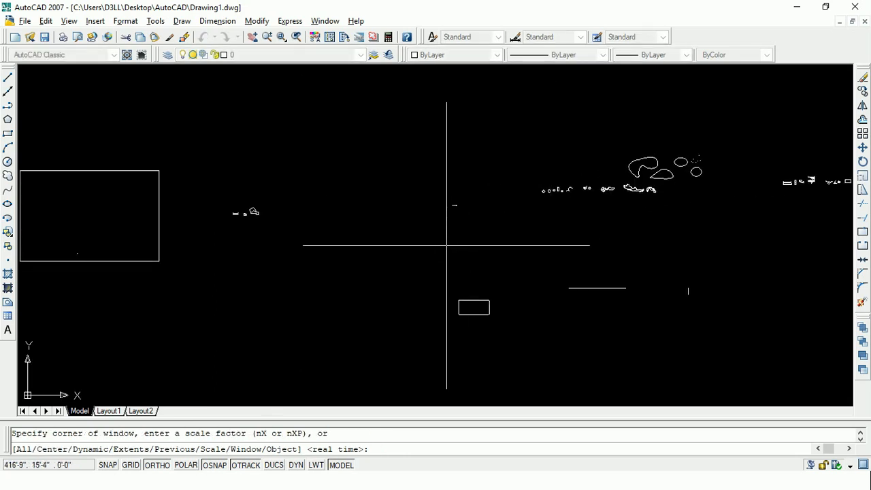
Zoom All to show the entire drawing, then cancel to re-run Zoom.
type("a")
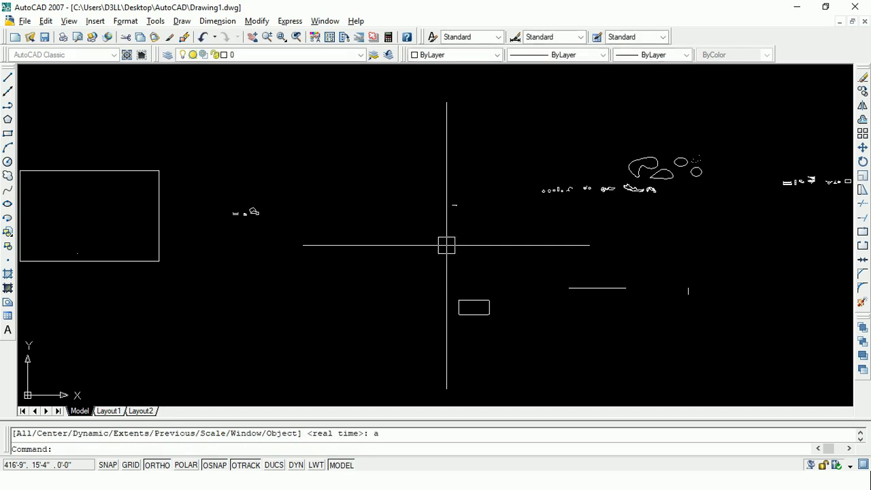
mouse_move(423, 239)
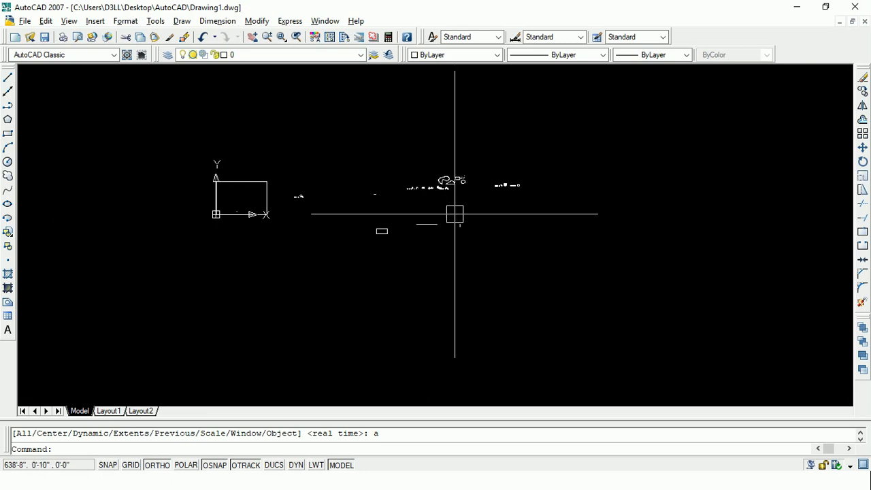
key("Escape")
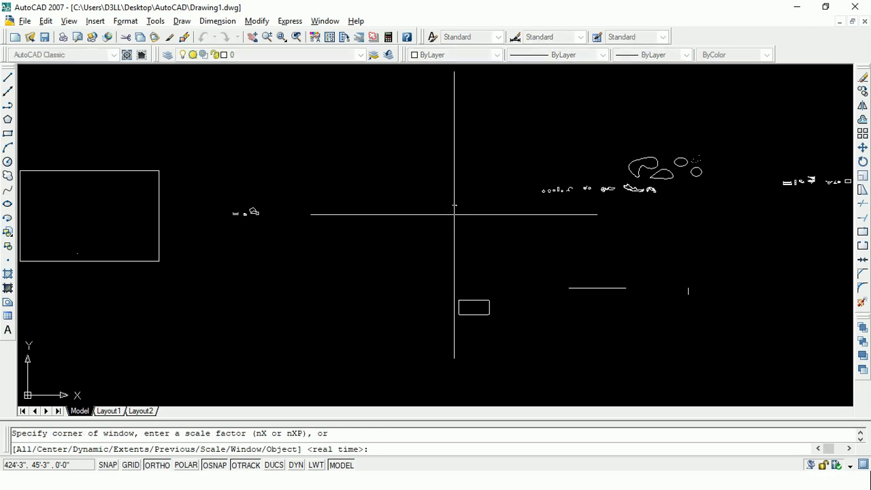
Zoom Center on the small-shape cluster with a magnification value.
type("c")
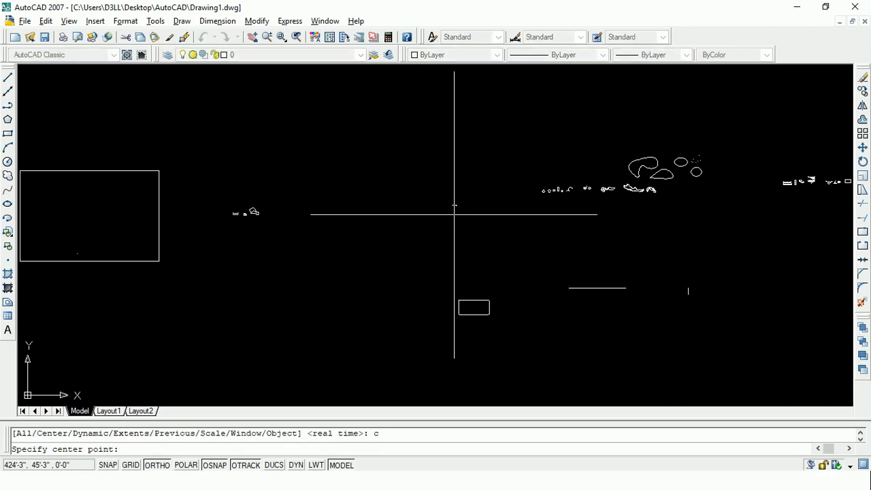
mouse_move(354, 224)
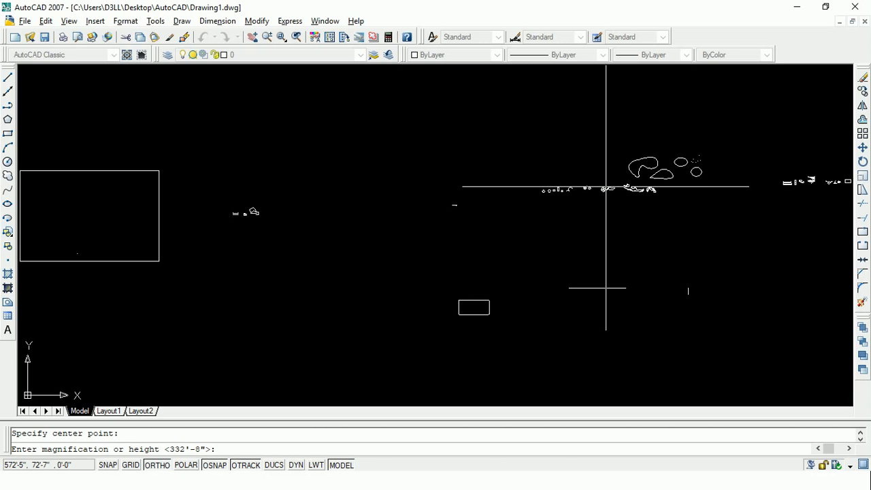
type("1.")
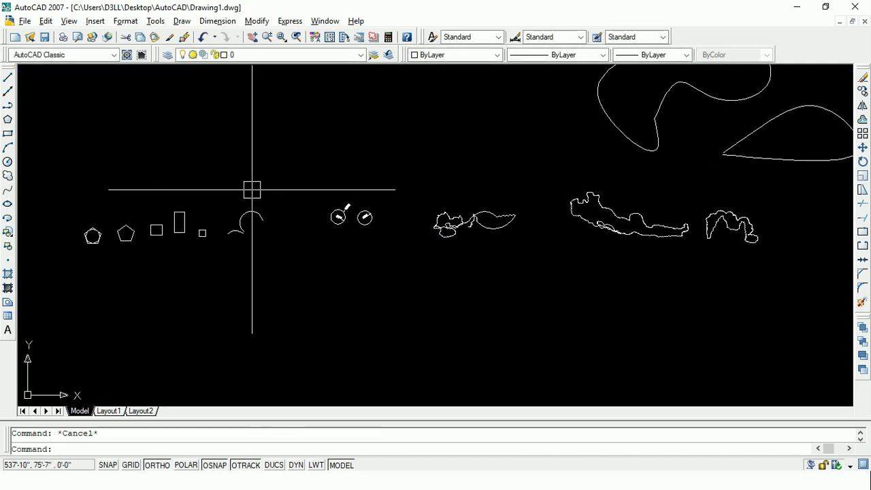
Zoom Dynamic to frame the angled outline and nearby dimension lines.
type("0")
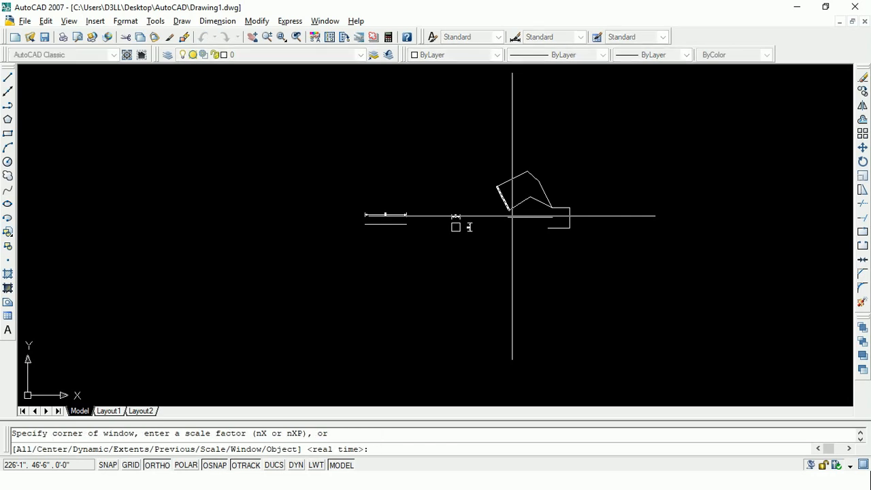
Zoom Scale by factor 1.2, then restart Zoom with the Window option.
type("s")
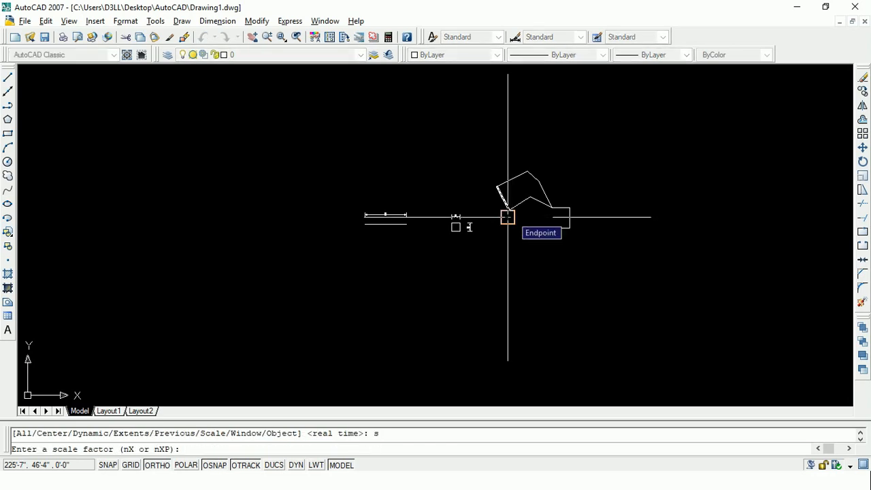
type("1.2")
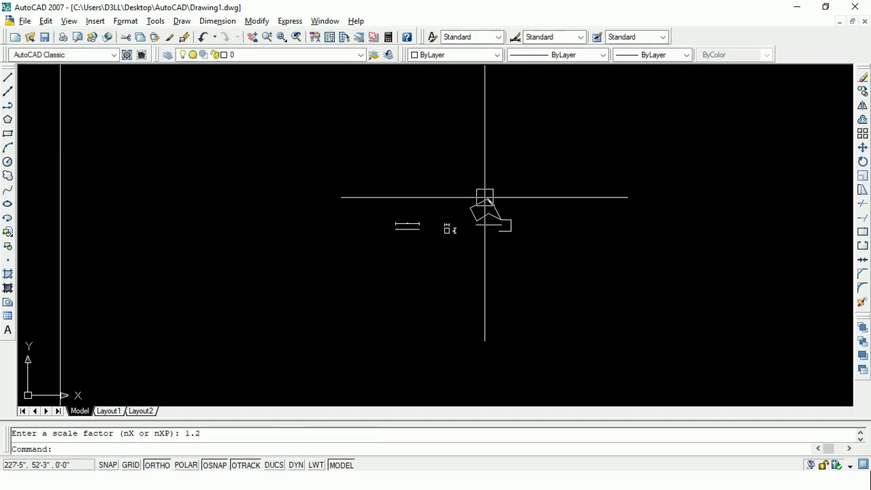
type("z")
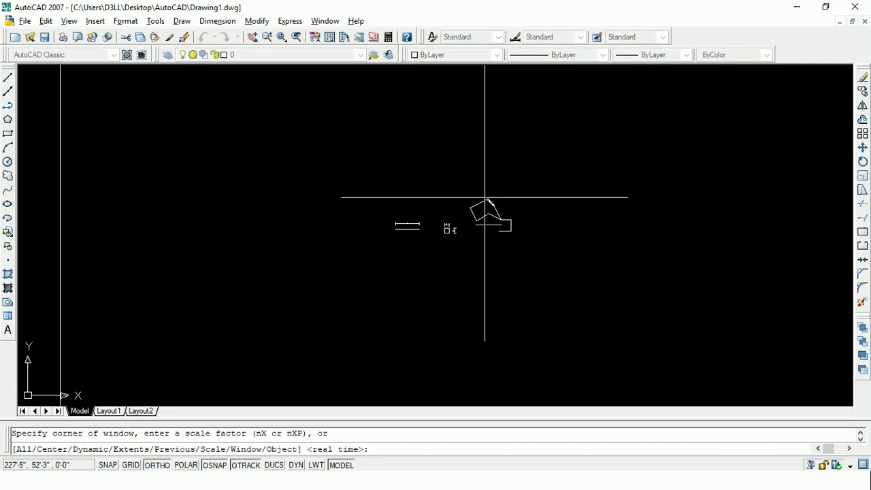
type("w")
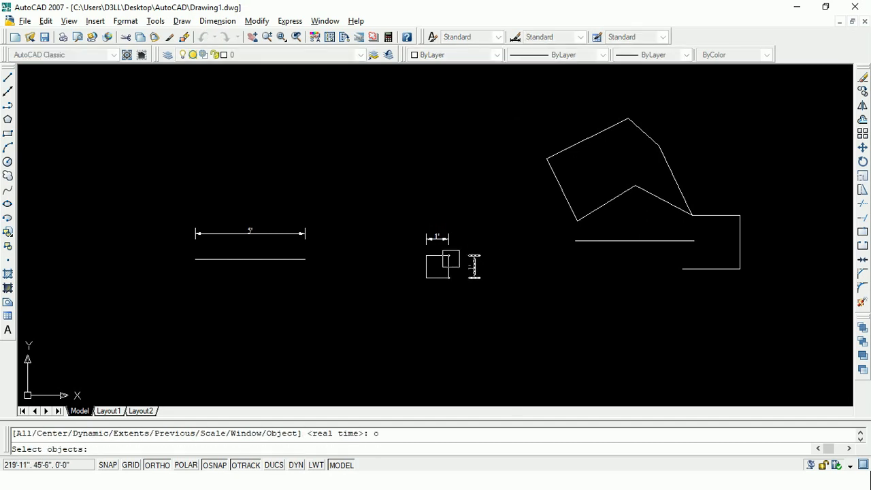
Zoom Object onto the 5' dimension so it fills the drawing area.
left_click(250, 233)
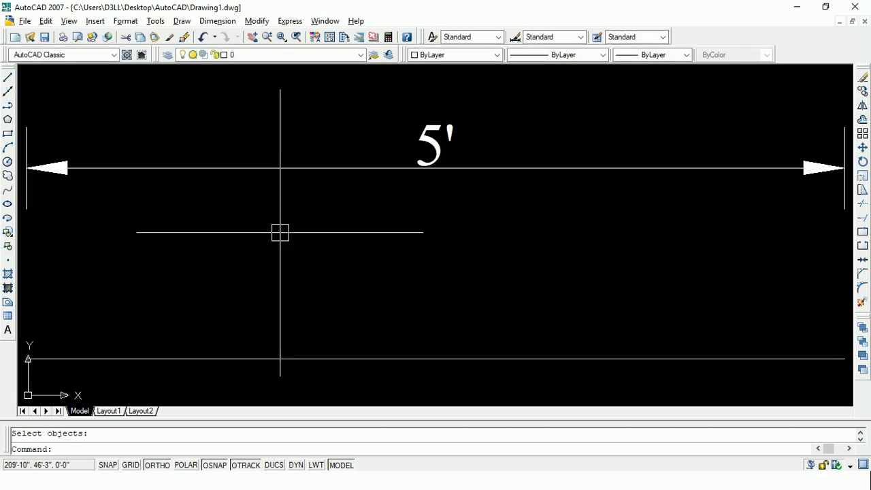
mouse_move(195, 297)
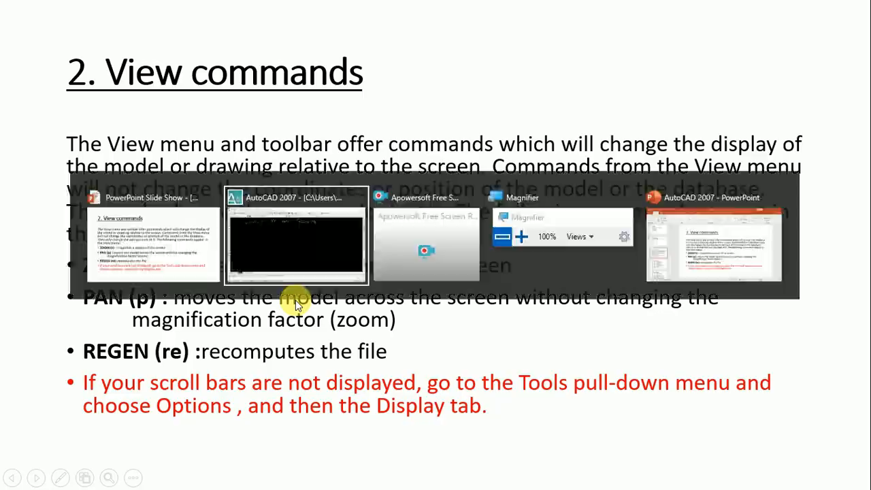
Switch from the PowerPoint slide back to the AutoCAD drawing.
left_click(295, 234)
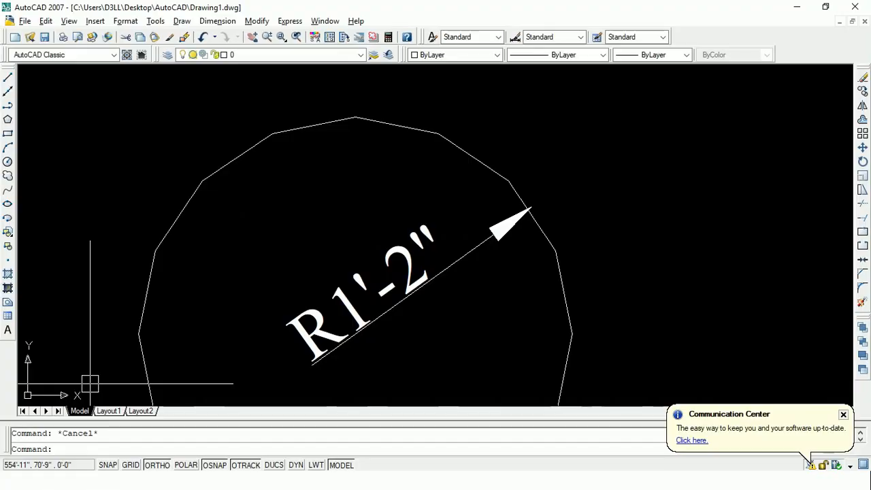
Run REGEN (RE) to smooth the faceted R1'-2" circle, and start it again.
type("re")
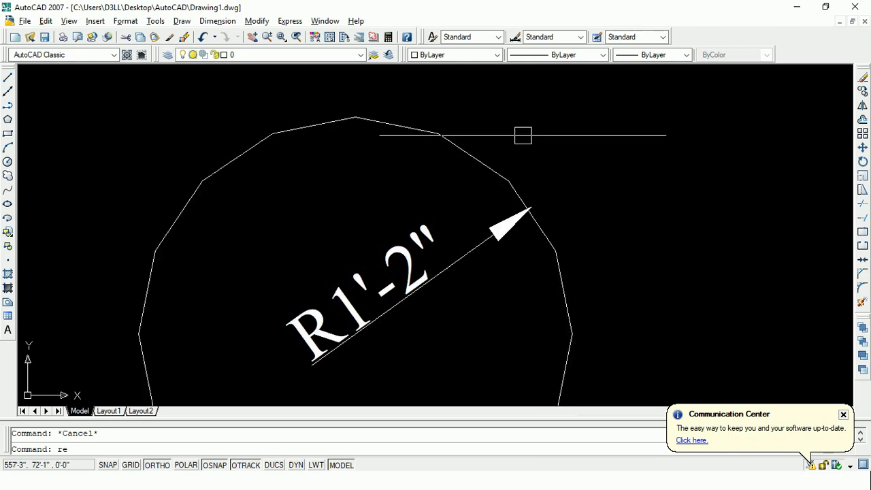
mouse_move(216, 247)
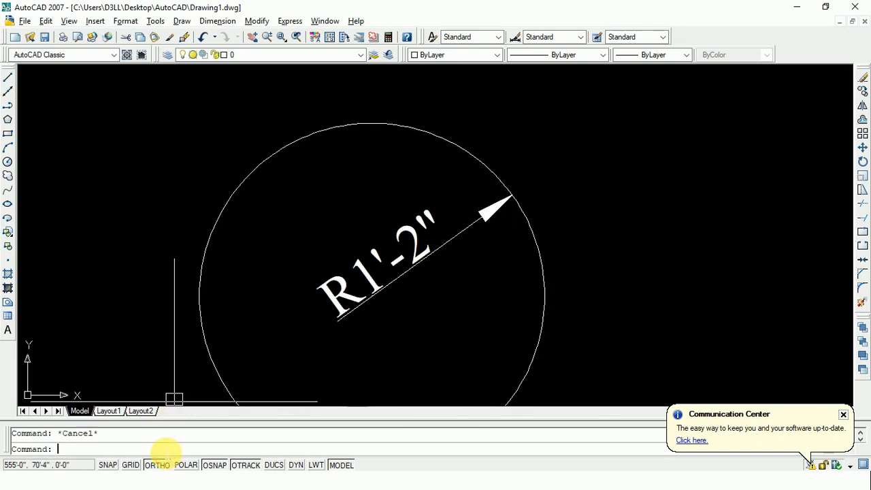
type("re")
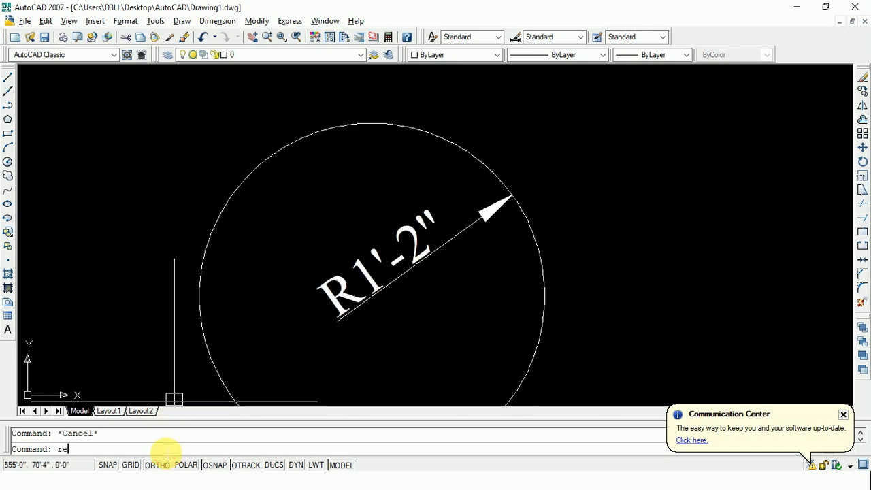